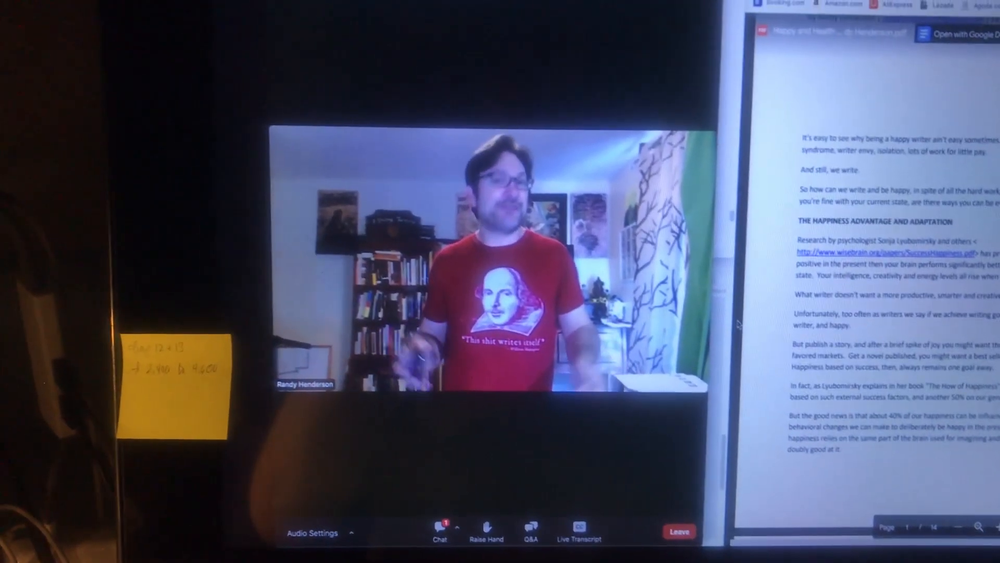
Switch from the Zoom meeting video to the chapter 12 draft in Pages
{"action": "left_click", "coordinate": [579, 533]}
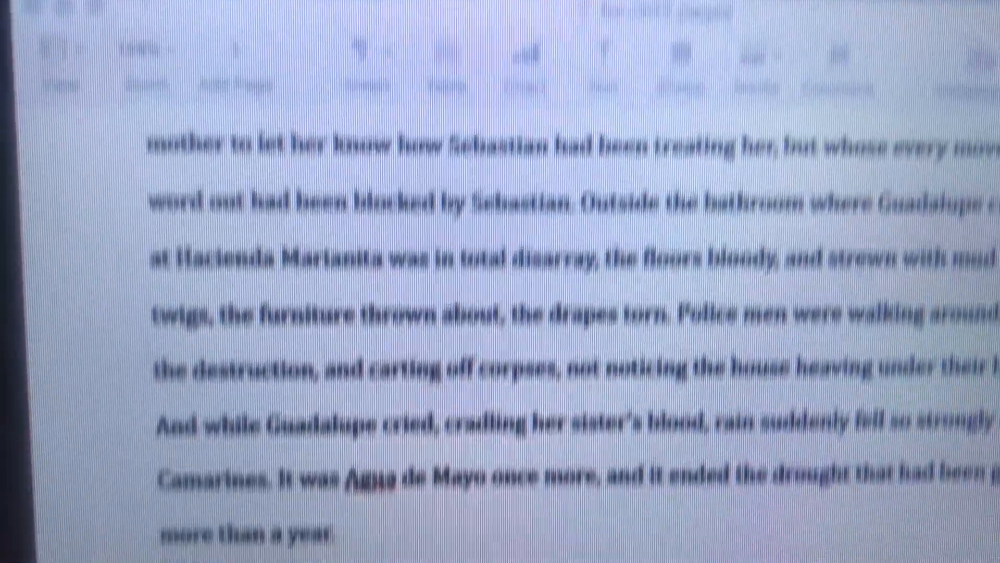
{"action": "scroll", "scroll_direction": "down", "scroll_amount": 3}
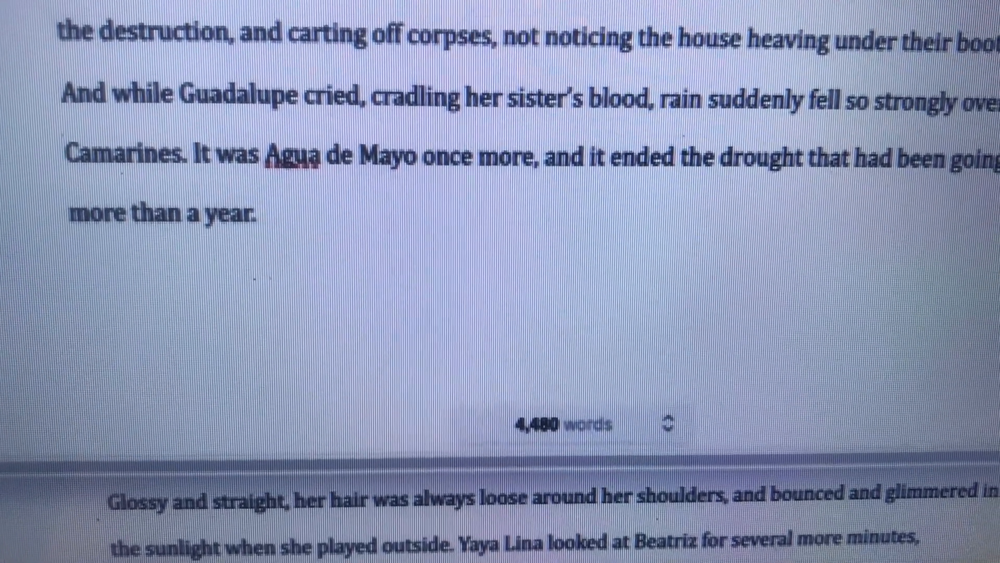
{"action": "scroll", "scroll_direction": "up", "scroll_amount": 3}
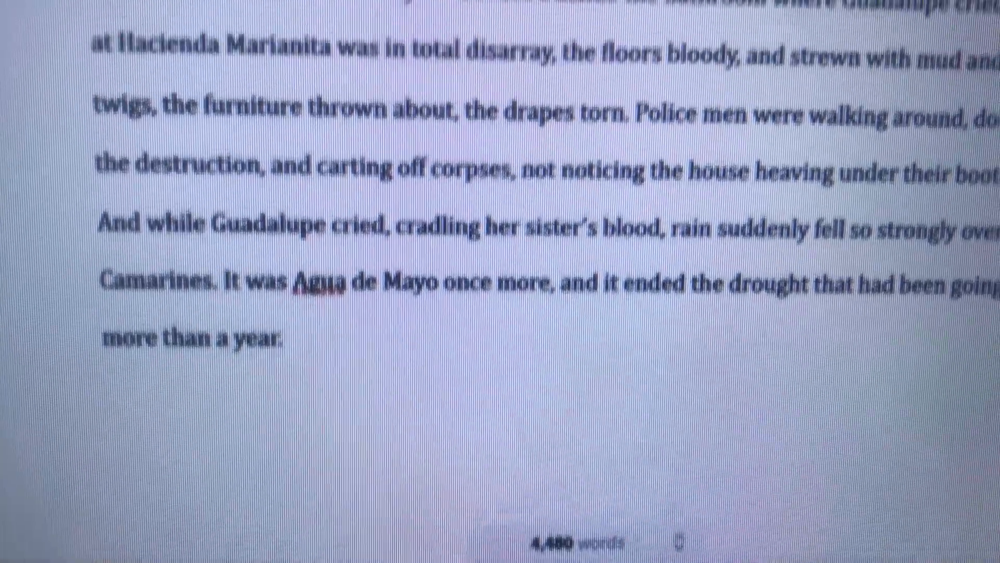
{"action": "scroll", "scroll_direction": "up", "scroll_amount": 3}
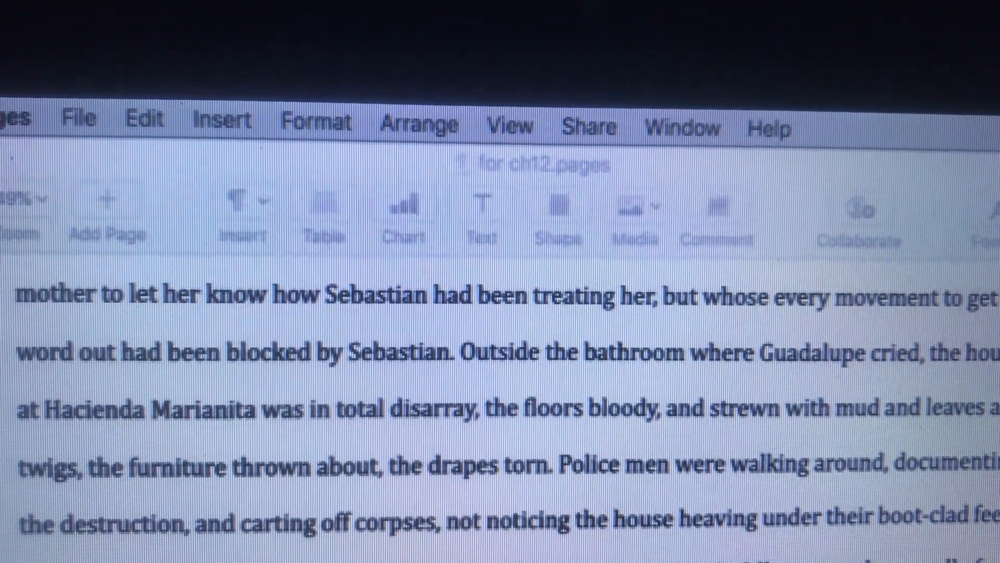
{"action": "scroll", "scroll_direction": "down", "scroll_amount": 3}
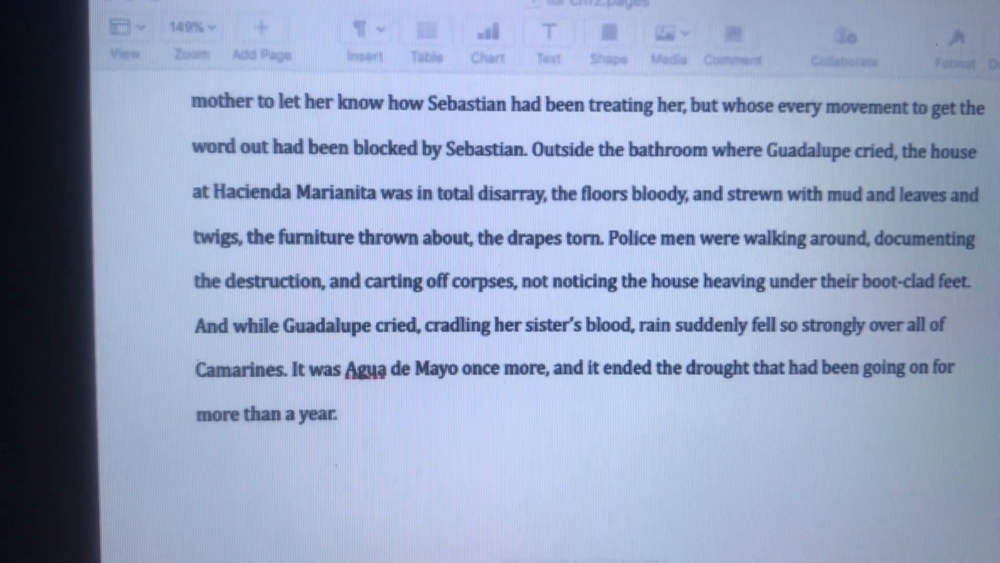
{"action": "scroll", "scroll_direction": "down", "scroll_amount": 3}
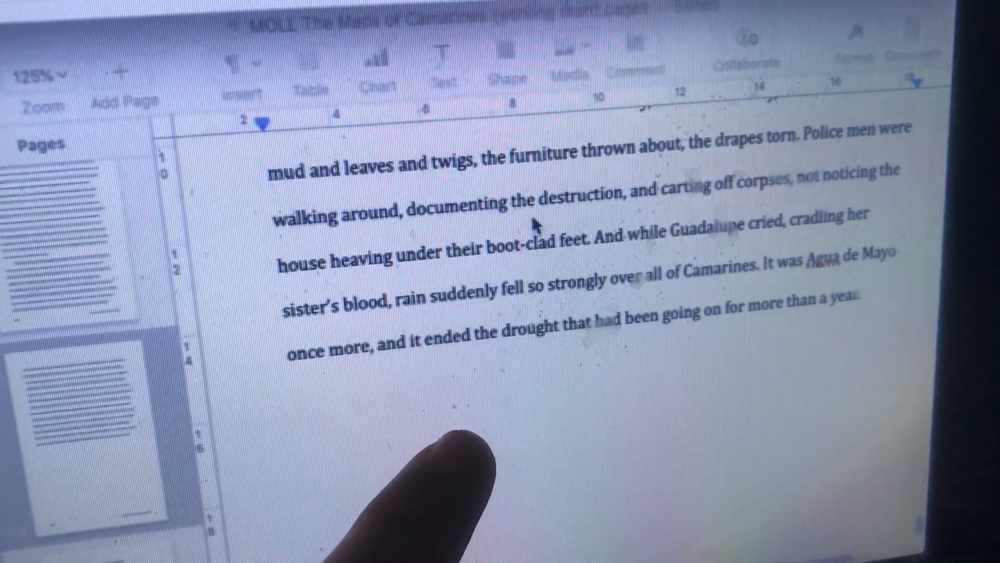
{"action": "scroll", "scroll_direction": "down", "scroll_amount": 3}
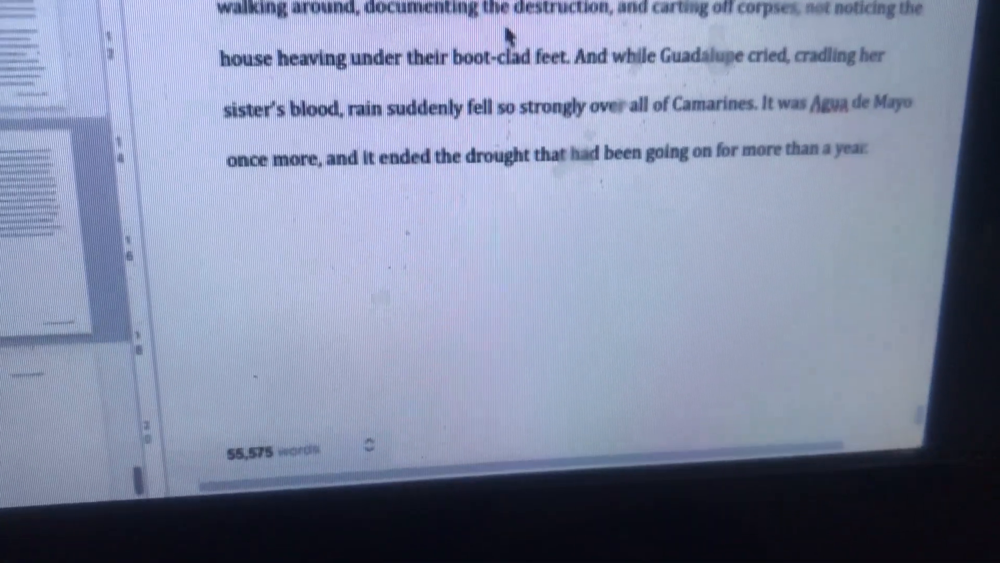
{"action": "scroll", "scroll_direction": "down", "scroll_amount": 3}
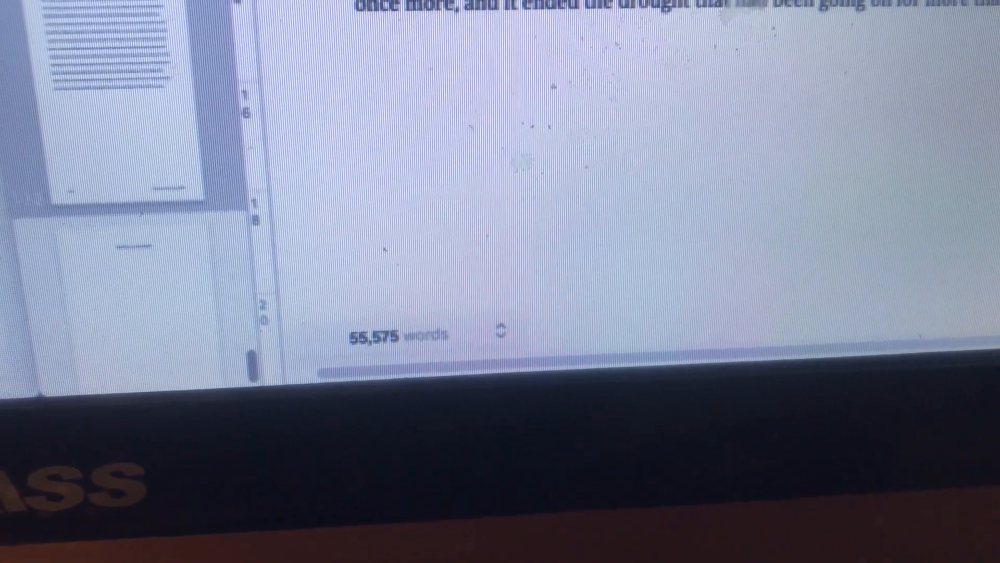
{"action": "scroll", "scroll_direction": "up", "scroll_amount": 3}
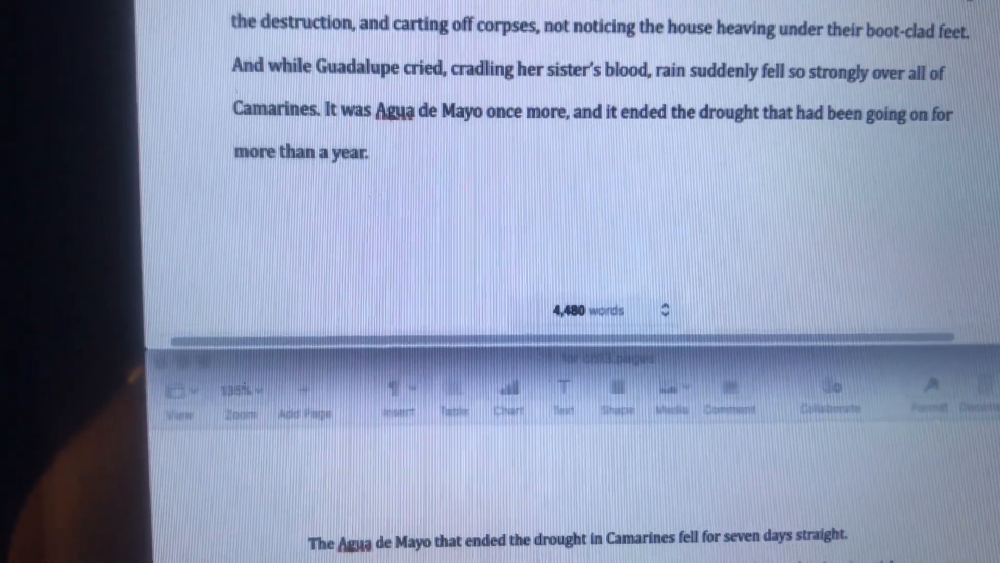
Snap the chapter 13 Pages window to the left half of the screen
{"action": "scroll", "scroll_direction": "up", "scroll_amount": 3}
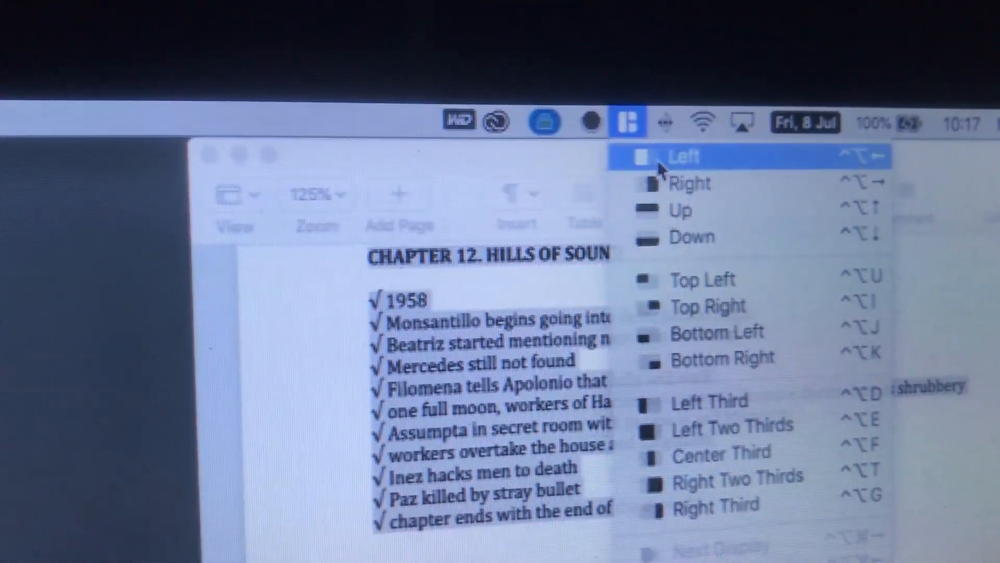
{"action": "left_click", "coordinate": [682, 156]}
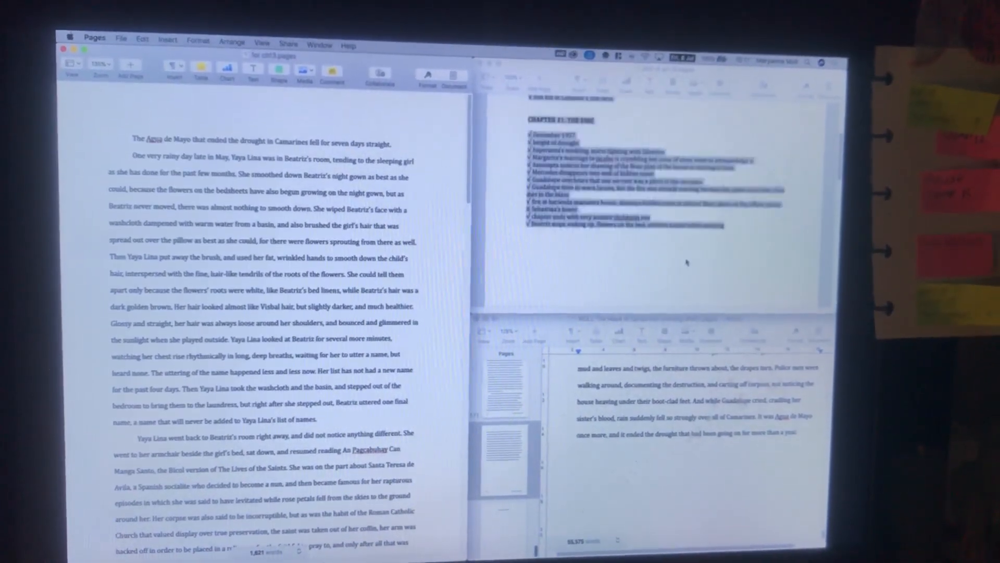
{"action": "scroll", "scroll_direction": "up", "scroll_amount": 3}
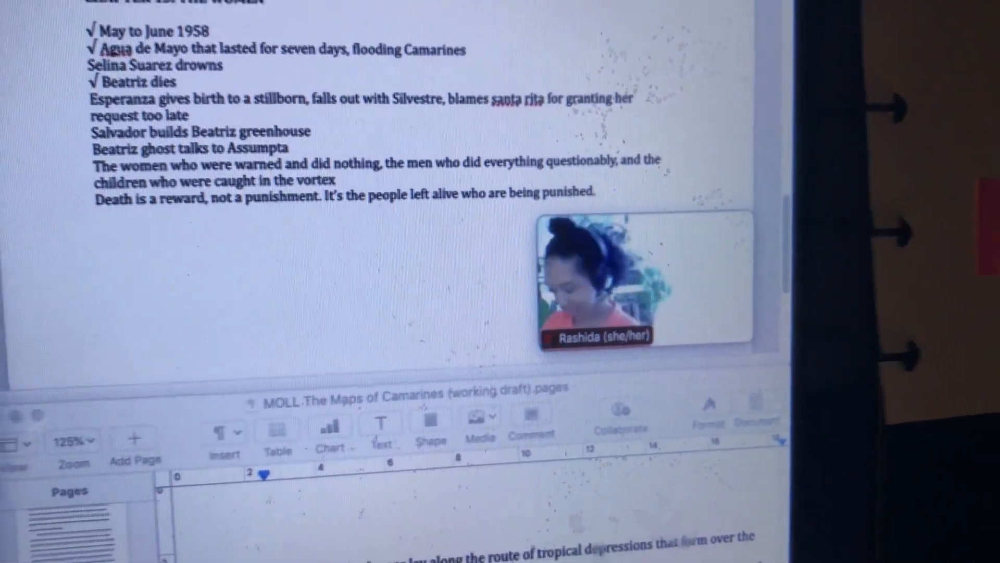
{"action": "scroll", "scroll_direction": "up", "scroll_amount": 3}
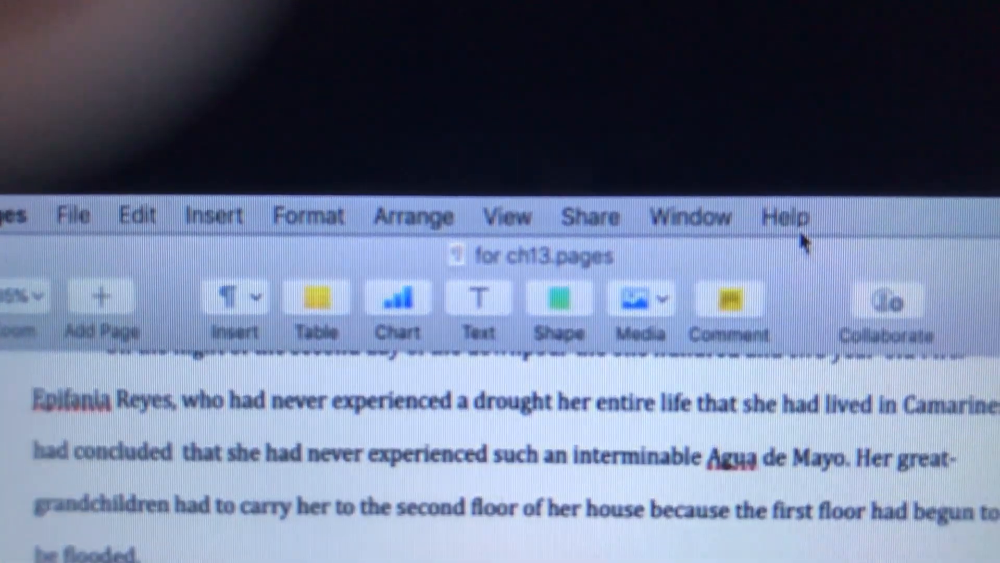
Scroll the manuscript to check its 55,729-word count before moving to the Camarines folder
{"action": "scroll", "scroll_direction": "down", "scroll_amount": 3}
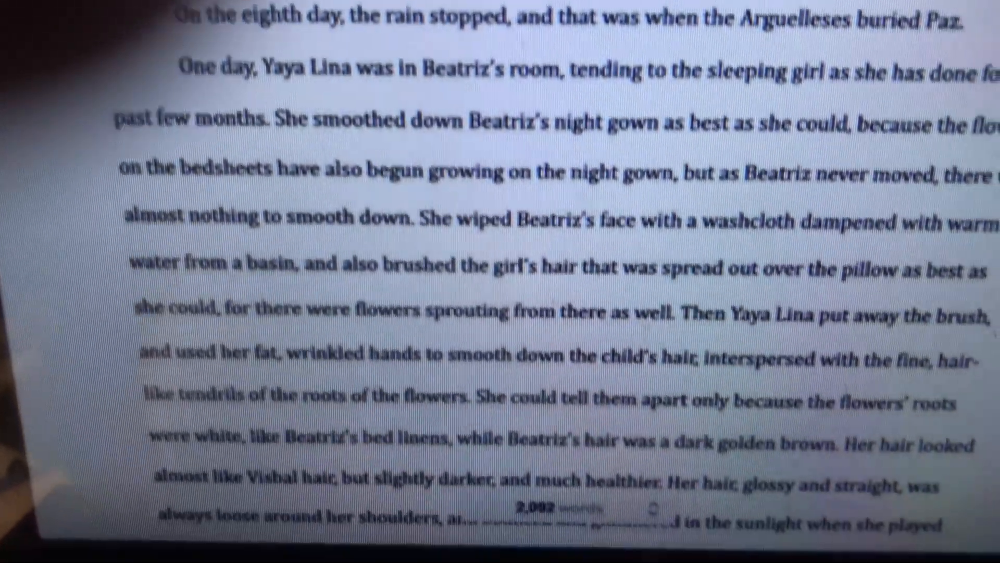
{"action": "scroll", "scroll_direction": "down", "scroll_amount": 3}
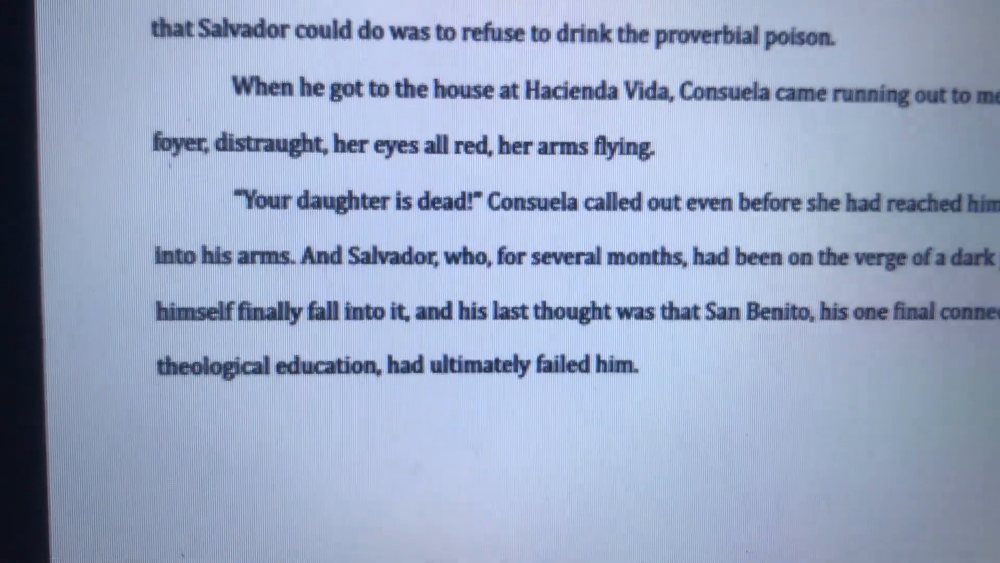
{"action": "scroll", "scroll_direction": "down", "scroll_amount": 3}
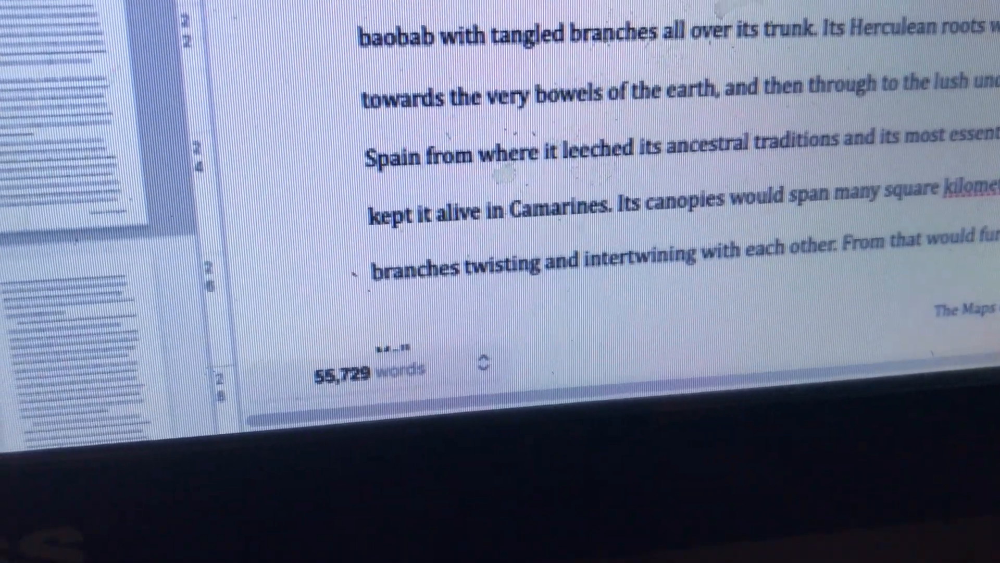
{"action": "scroll", "scroll_direction": "up", "scroll_amount": 3}
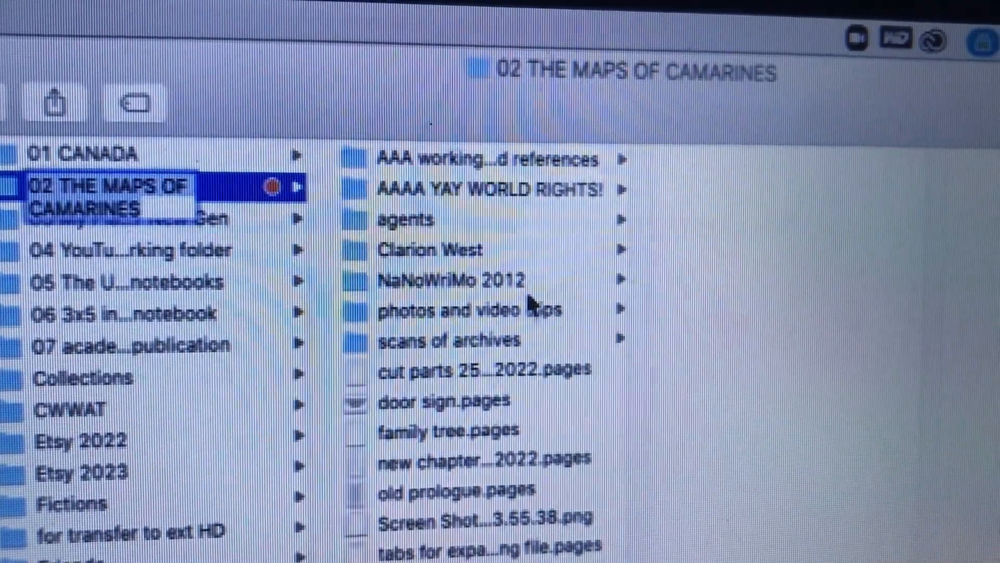
Open the NaNoWriMo 2012 folder and scroll through its daily and FULL manuscript files
{"action": "left_click", "coordinate": [453, 277]}
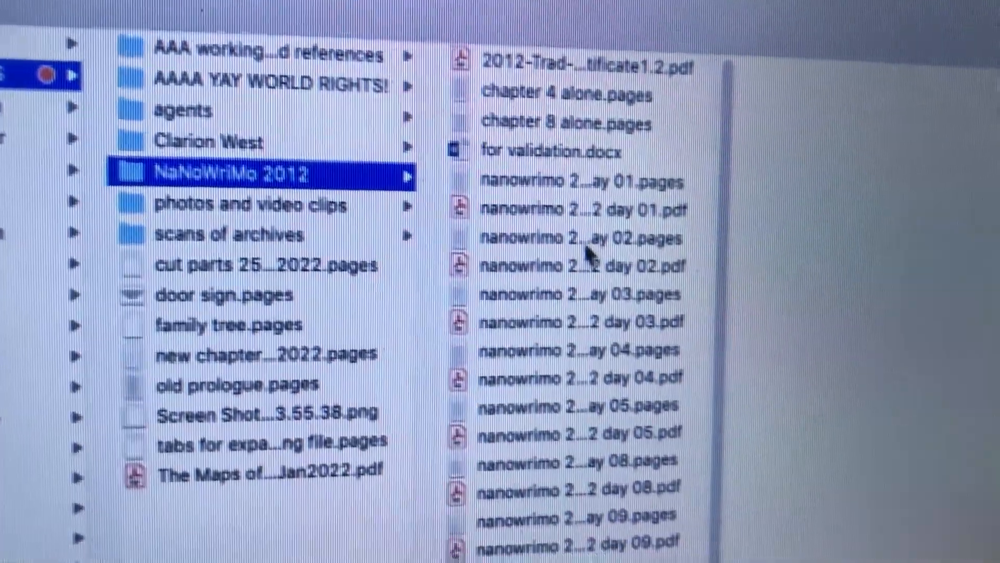
{"action": "scroll", "scroll_direction": "down", "scroll_amount": 3}
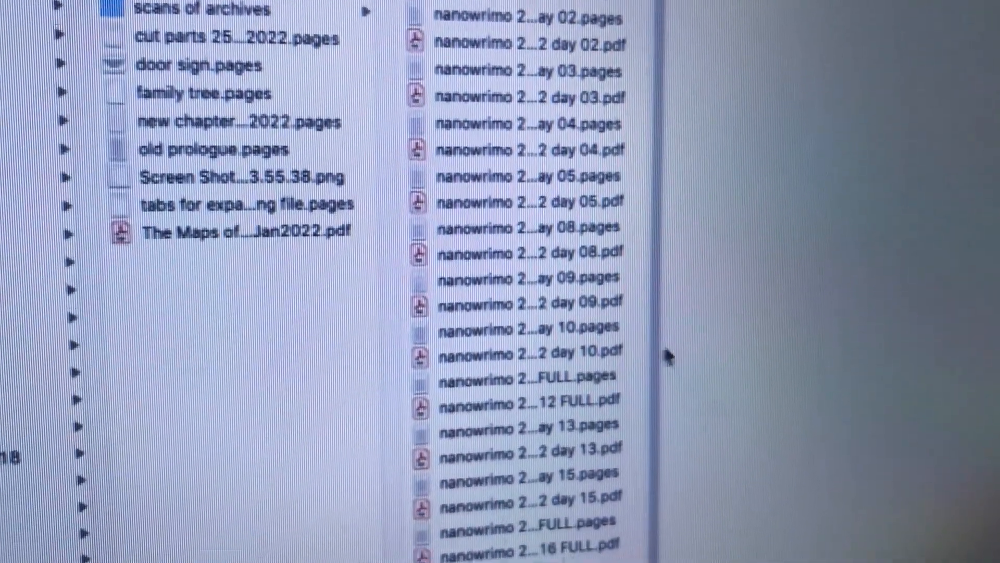
{"action": "scroll", "scroll_direction": "down", "scroll_amount": 3}
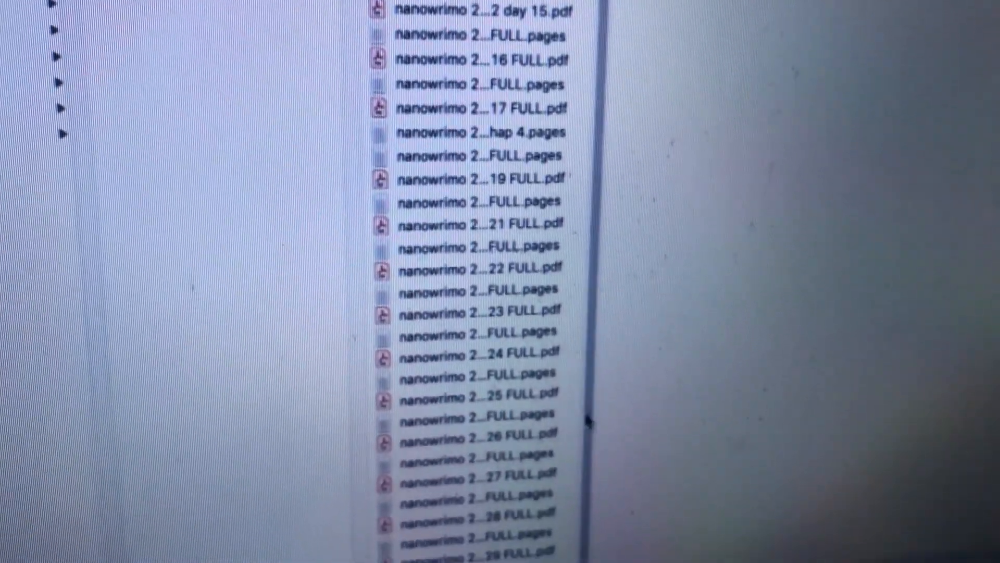
{"action": "scroll", "scroll_direction": "down", "scroll_amount": 3}
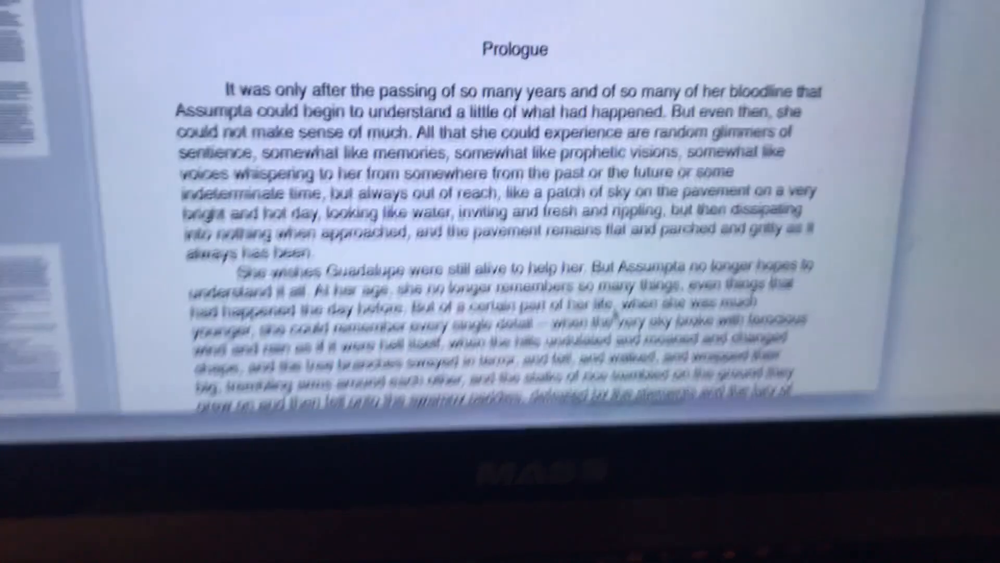
Scroll through the 2012 Prologue page in Pages
{"action": "scroll", "scroll_direction": "down", "scroll_amount": 3}
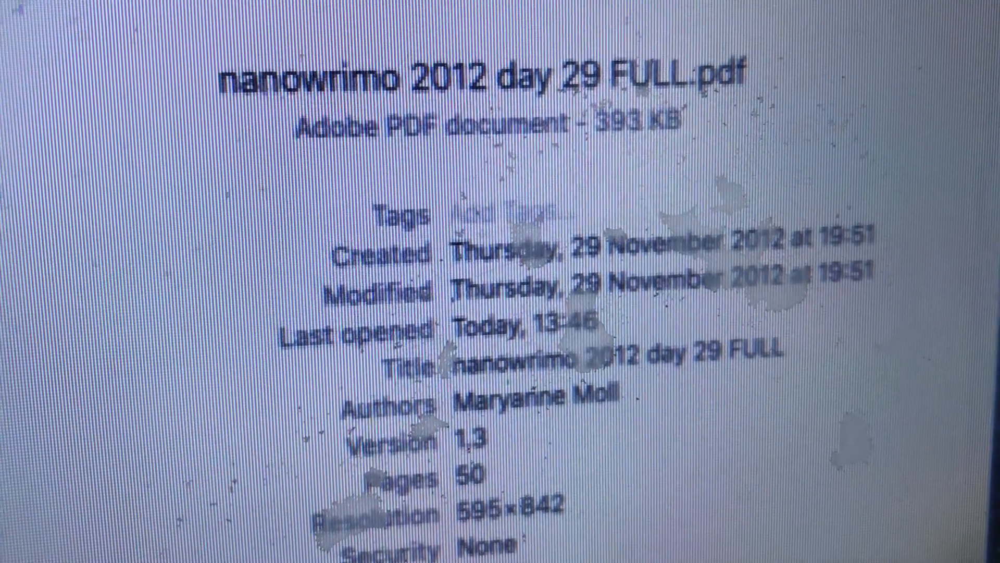
Review the day 29 and day 01 PDF details, then open the 2012 winner certificate in Preview
{"action": "scroll", "scroll_direction": "down", "scroll_amount": 3}
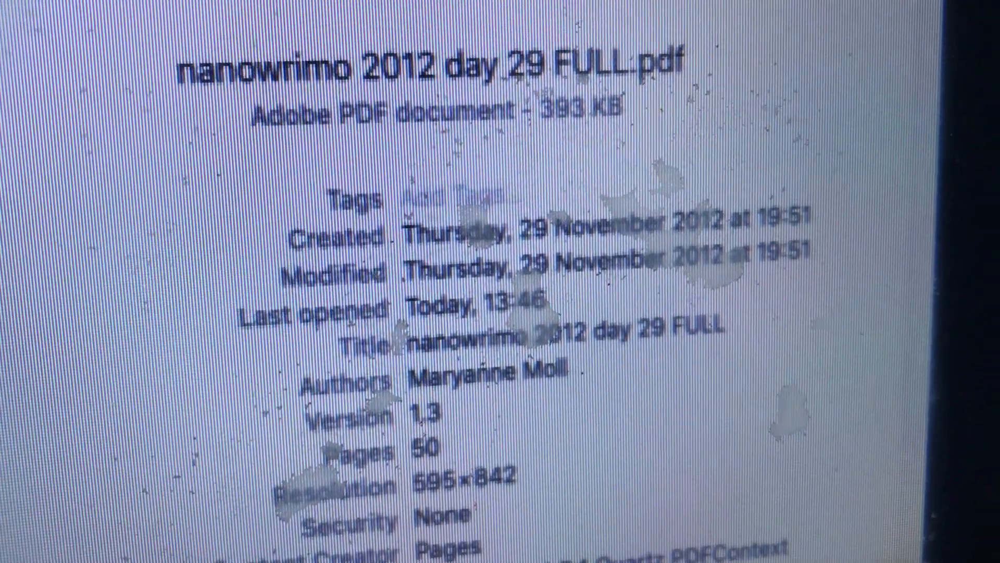
{"action": "scroll", "scroll_direction": "down", "scroll_amount": 3}
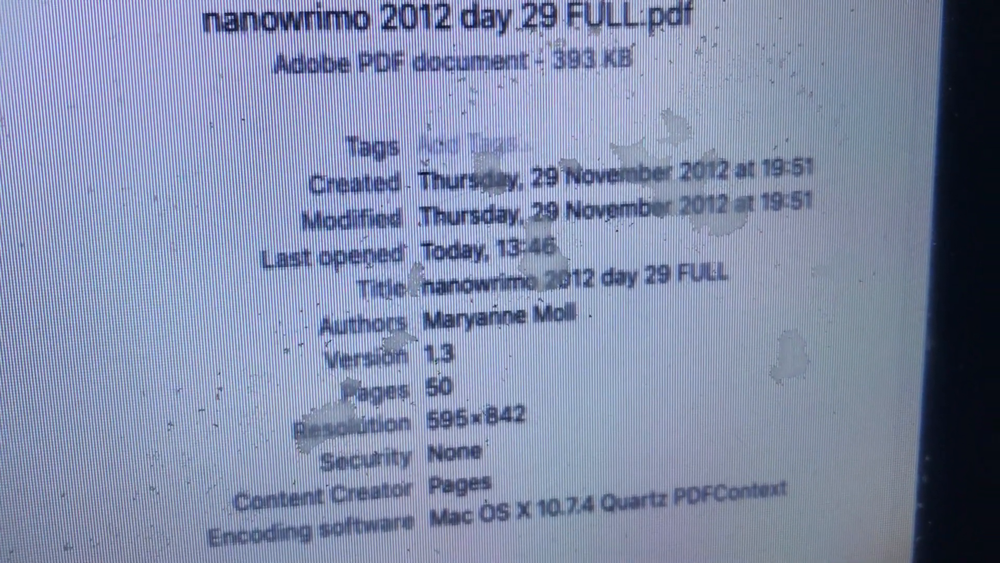
{"action": "scroll", "scroll_direction": "down", "scroll_amount": 3}
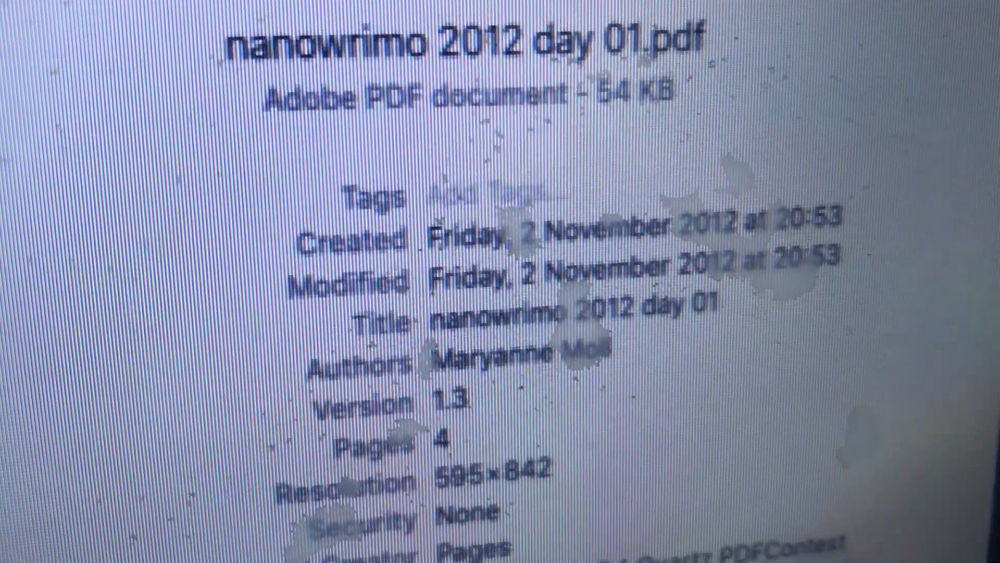
{"action": "scroll", "scroll_direction": "down", "scroll_amount": 3}
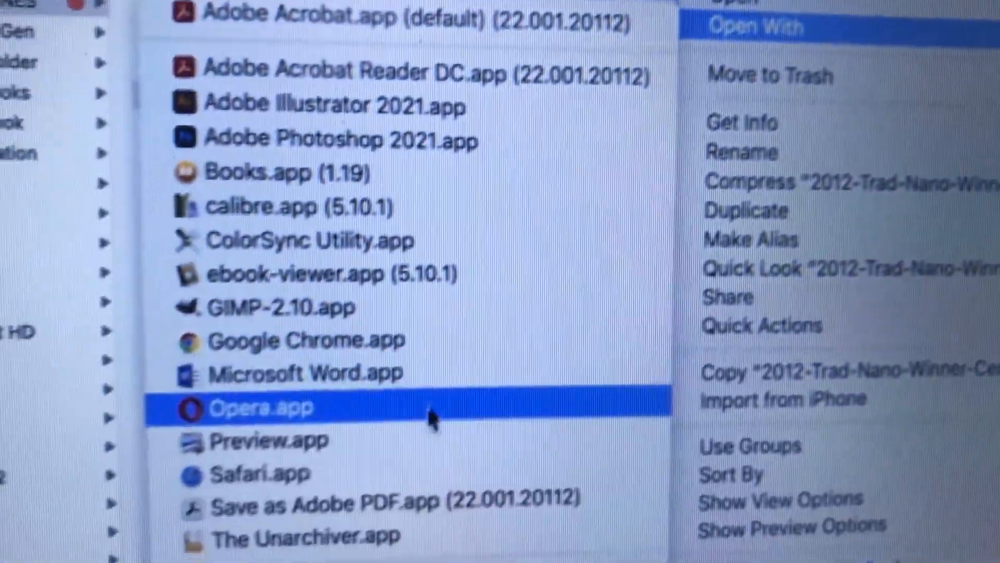
{"action": "left_click", "coordinate": [261, 407]}
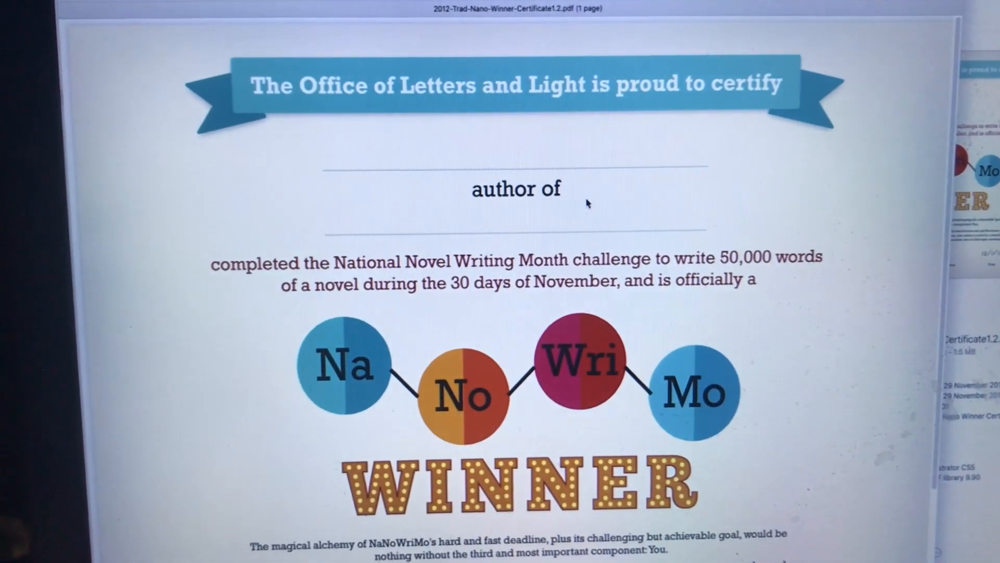
{"action": "scroll", "scroll_direction": "down", "scroll_amount": 3}
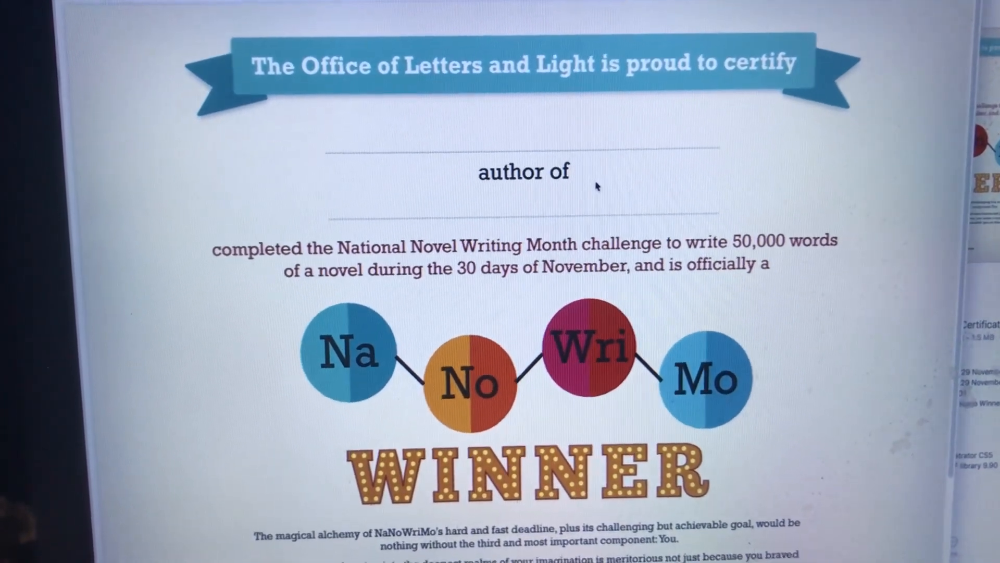
{"action": "scroll", "scroll_direction": "down", "scroll_amount": 3}
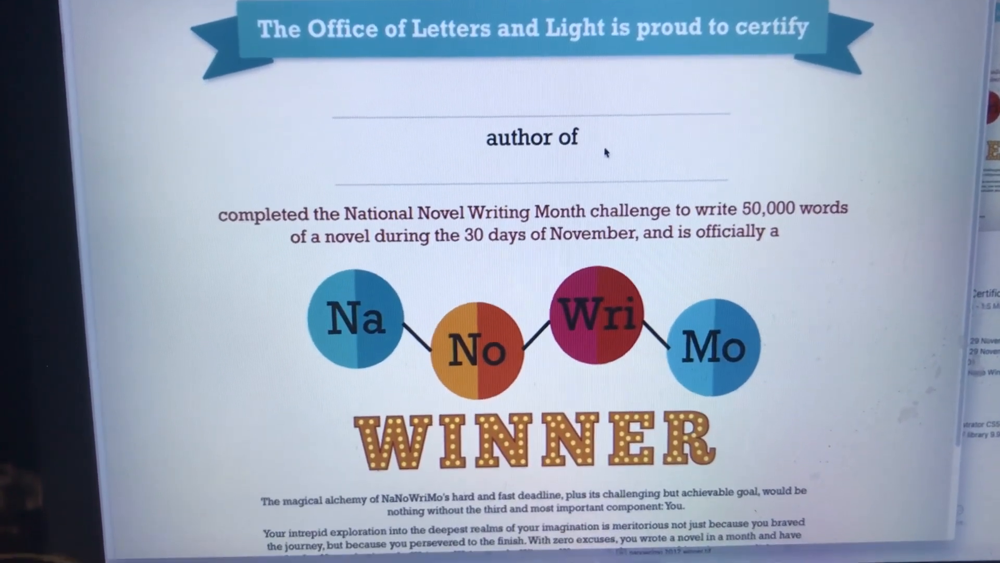
{"action": "scroll", "scroll_direction": "up", "scroll_amount": 3}
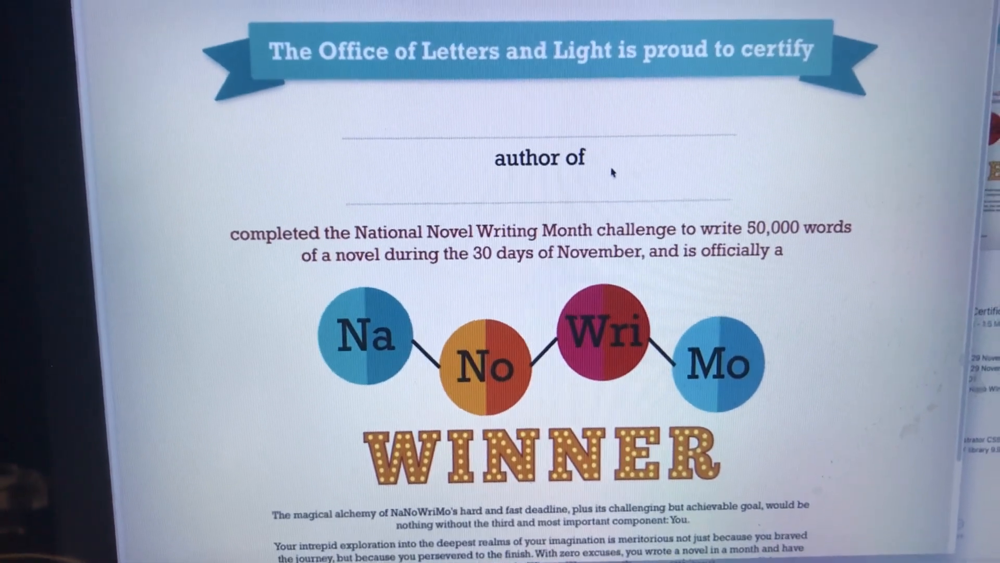